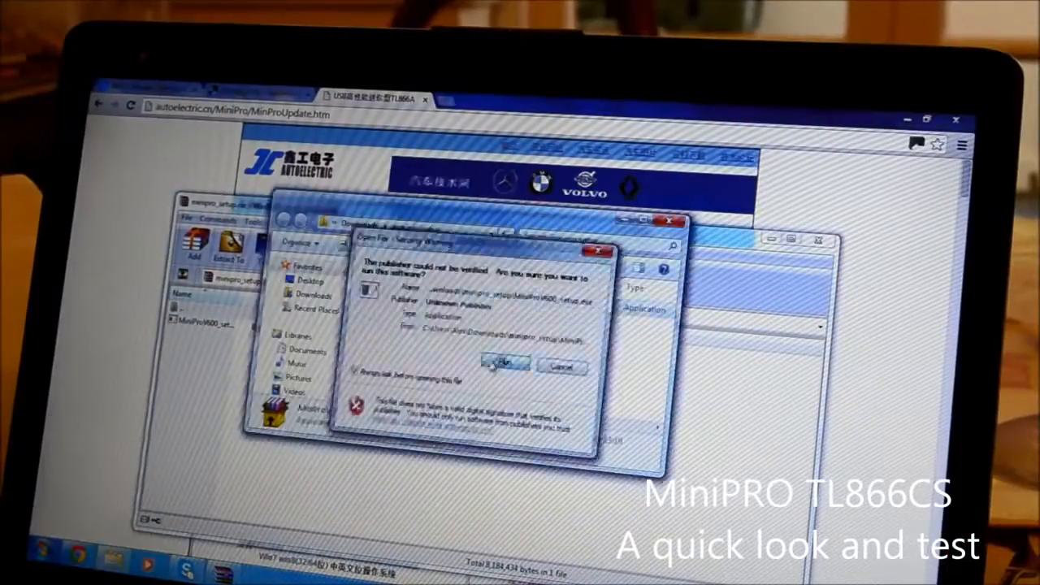
# Allow the unverified MiniProV600 setup file past the security warning.
pyautogui.click(500, 368)
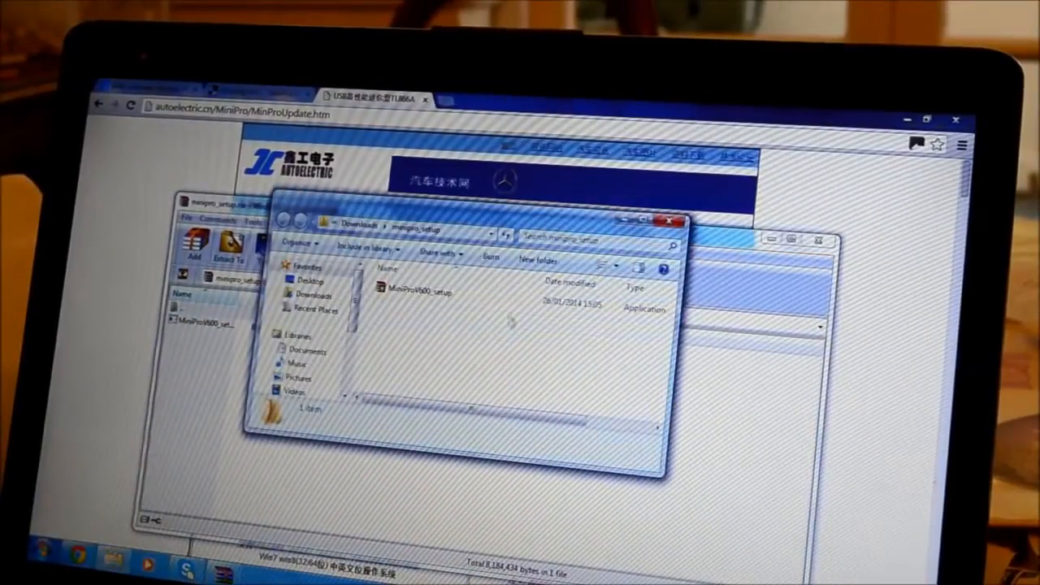
# Launch the MiniProV600_setup installer from its folder.
pyautogui.click(422, 292)
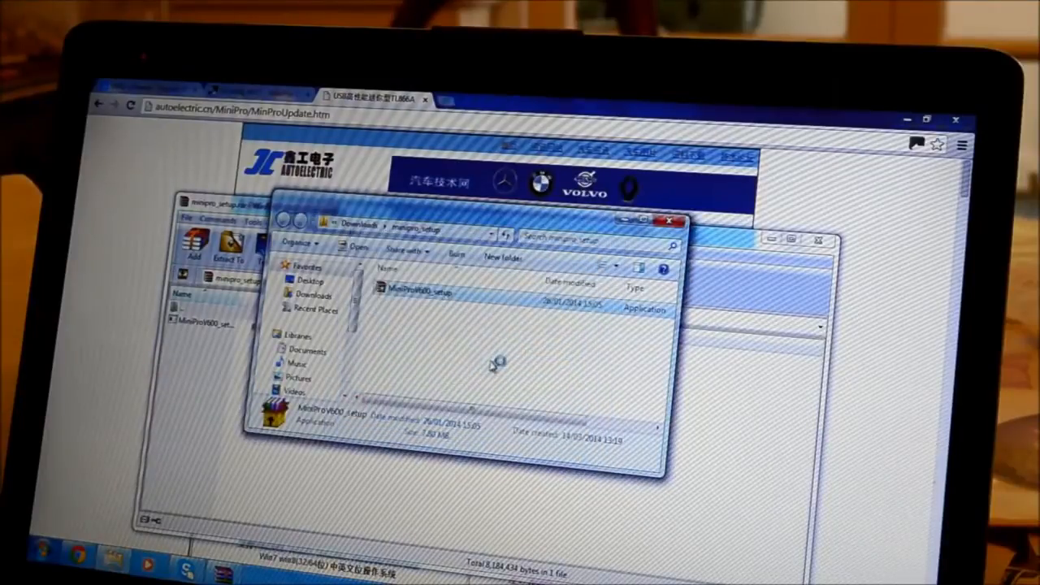
pyautogui.doubleClick(422, 293)
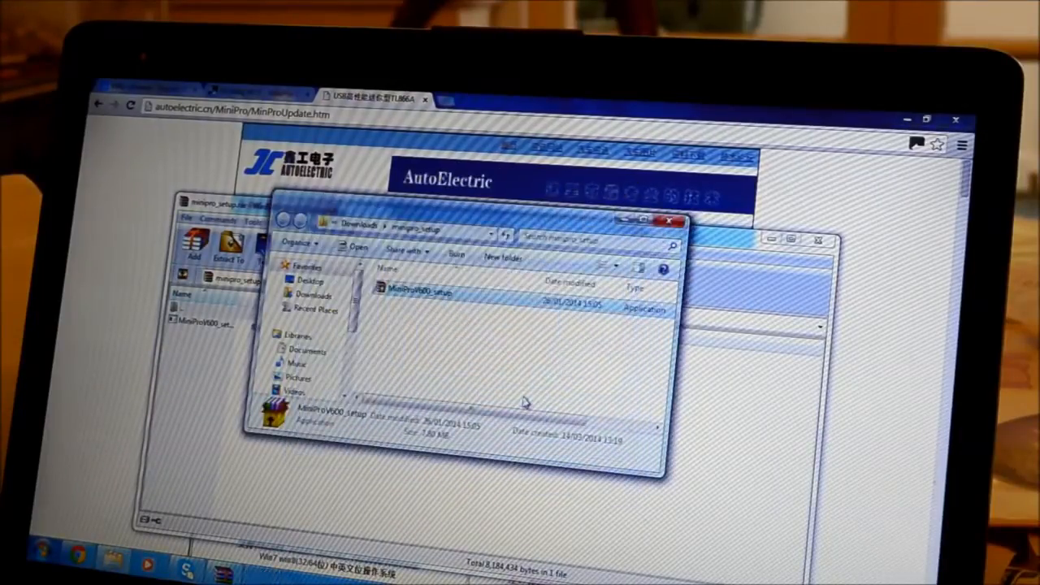
pyautogui.doubleClick(417, 290)
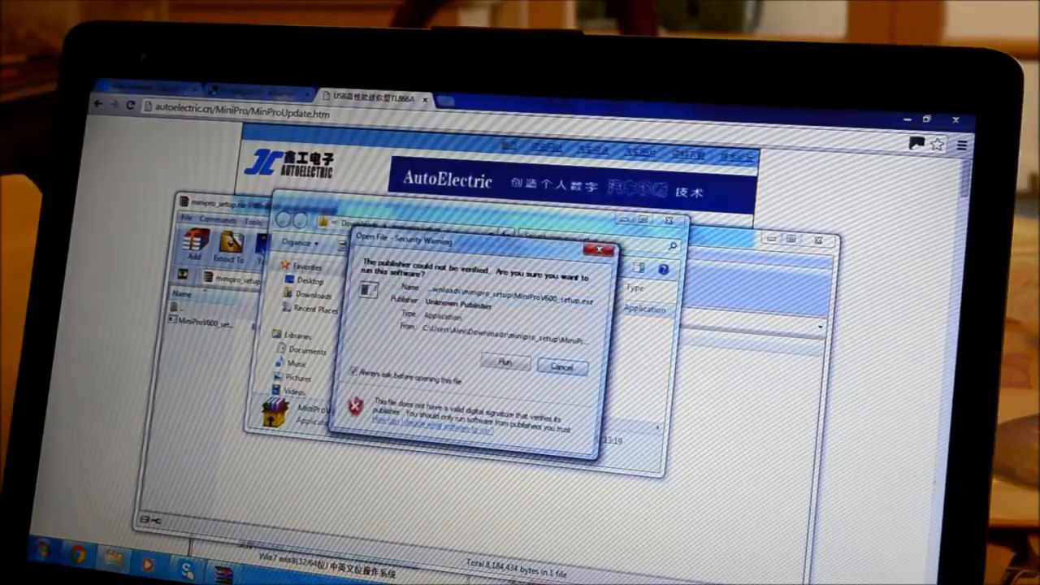
# Allow the installer to run, install MiniPro, and approve the driver changes.
pyautogui.click(504, 364)
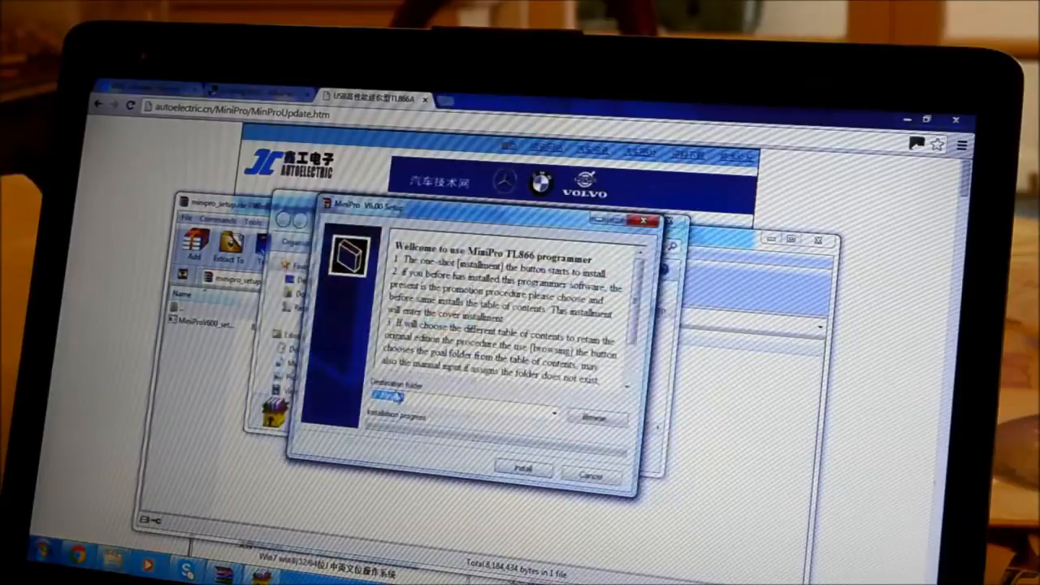
pyautogui.click(525, 466)
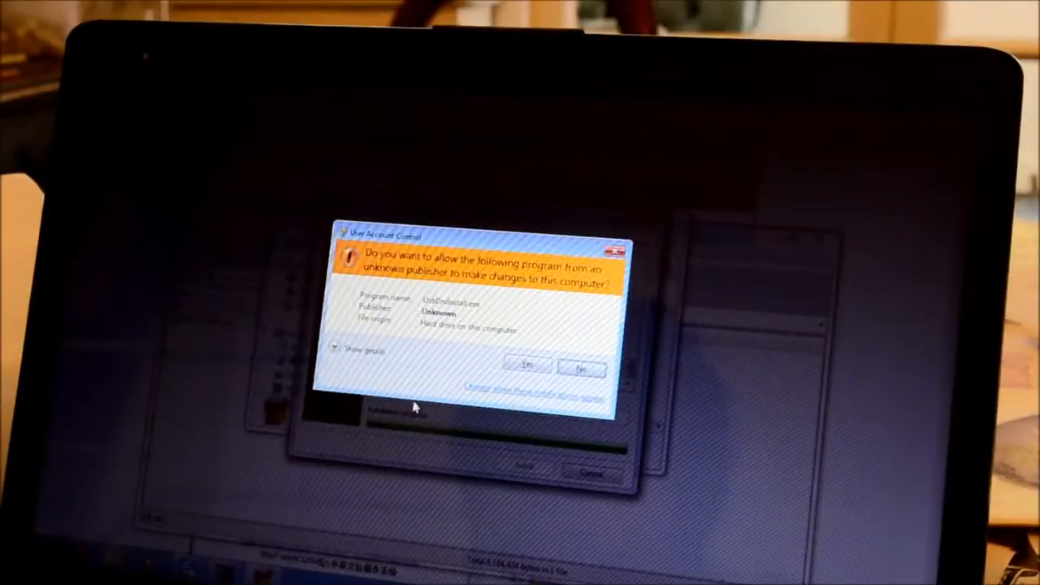
pyautogui.click(534, 368)
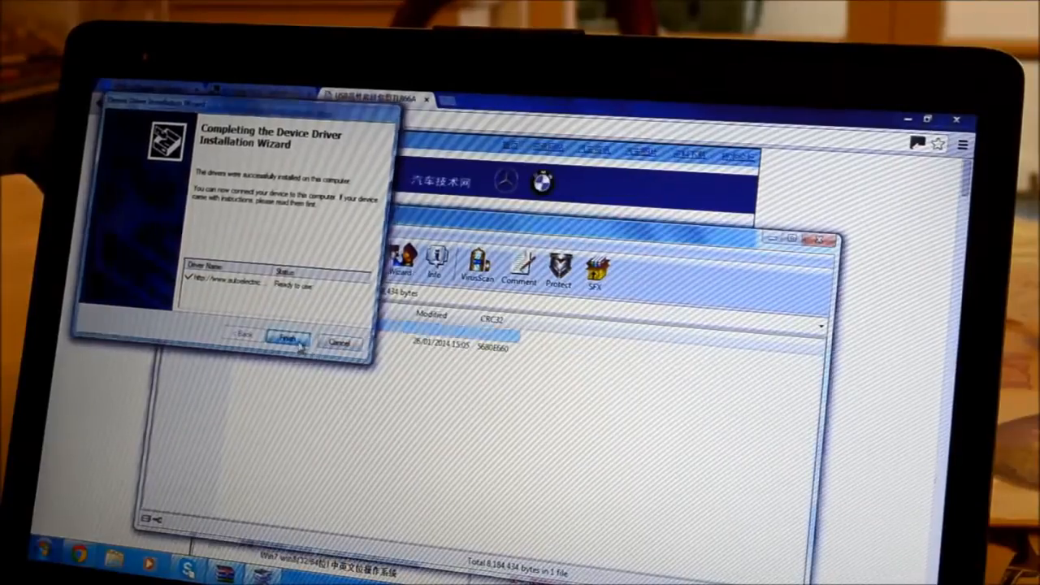
# Close the completed driver wizard and start MiniPro Programmer from the Start menu.
pyautogui.click(293, 339)
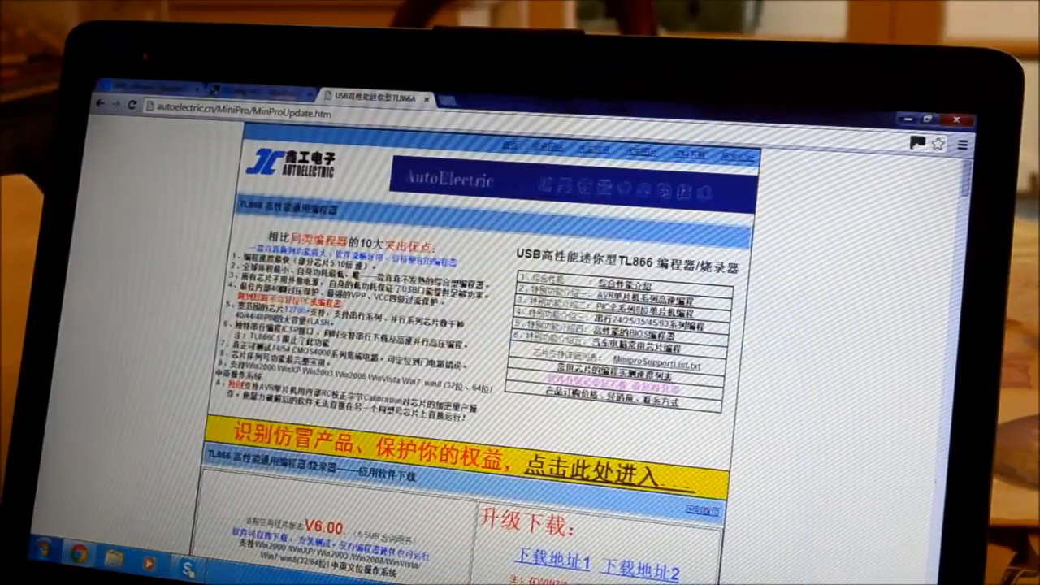
pyautogui.click(16, 565)
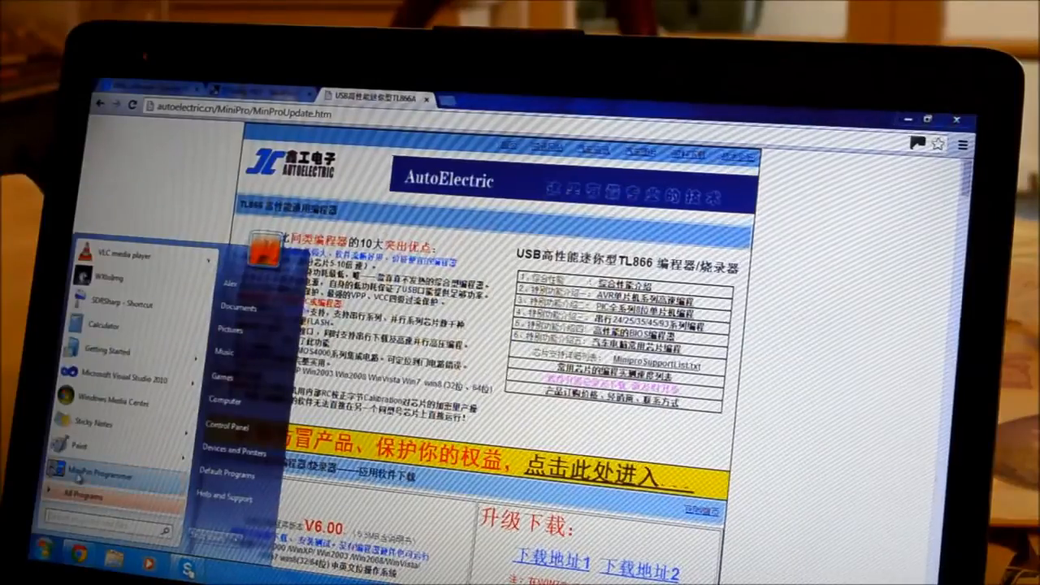
pyautogui.click(104, 461)
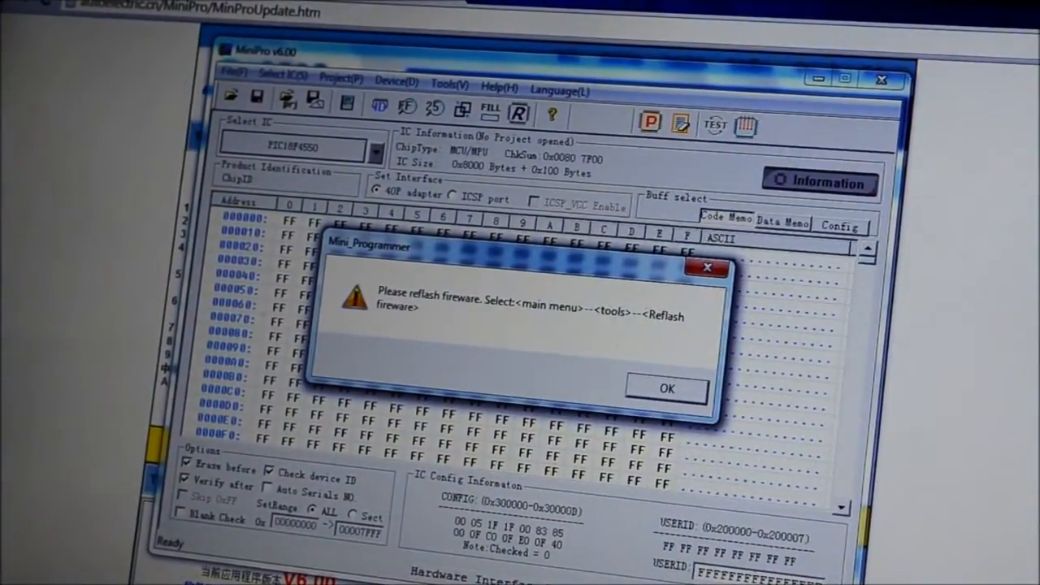
# Acknowledge the firmware warning and run Tools > Reflash firmware.
pyautogui.click(666, 388)
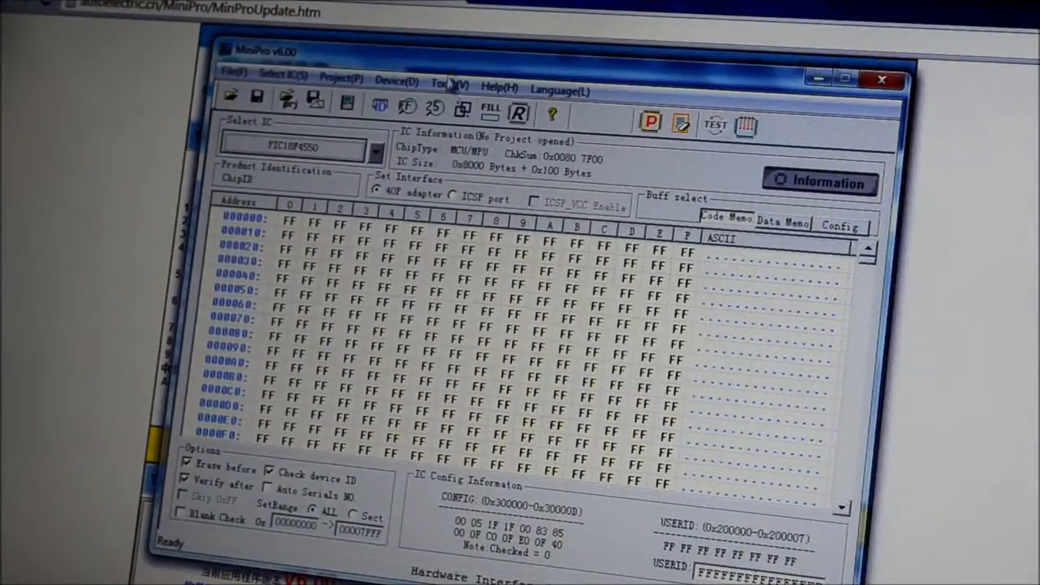
pyautogui.click(453, 81)
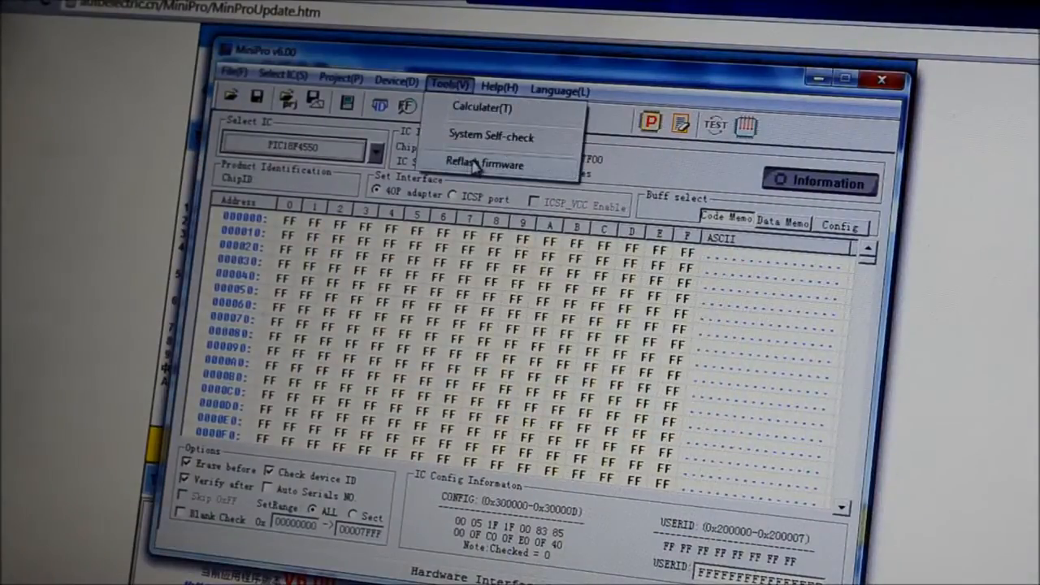
pyautogui.click(485, 164)
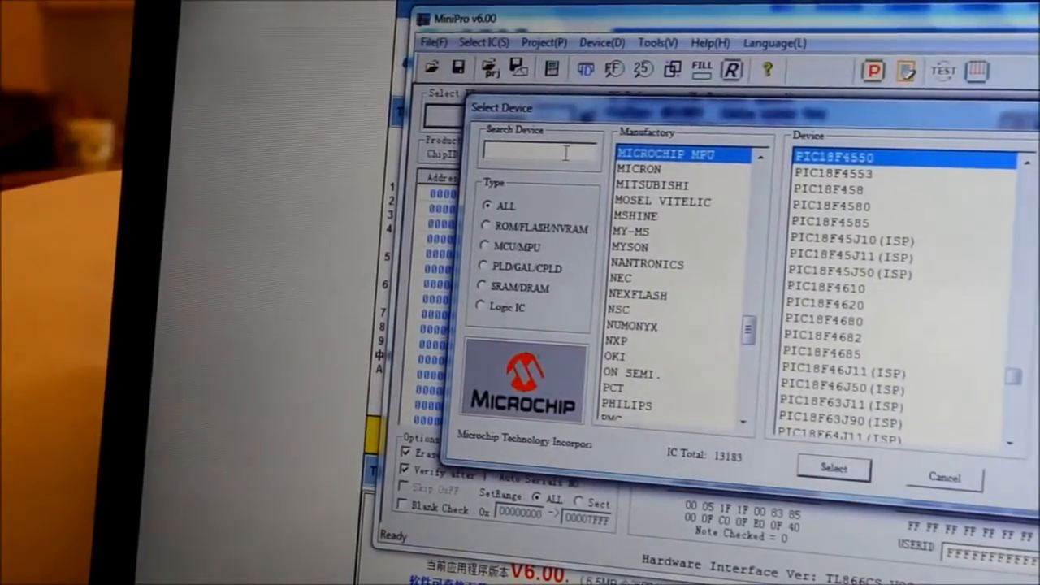
pyautogui.write('2')
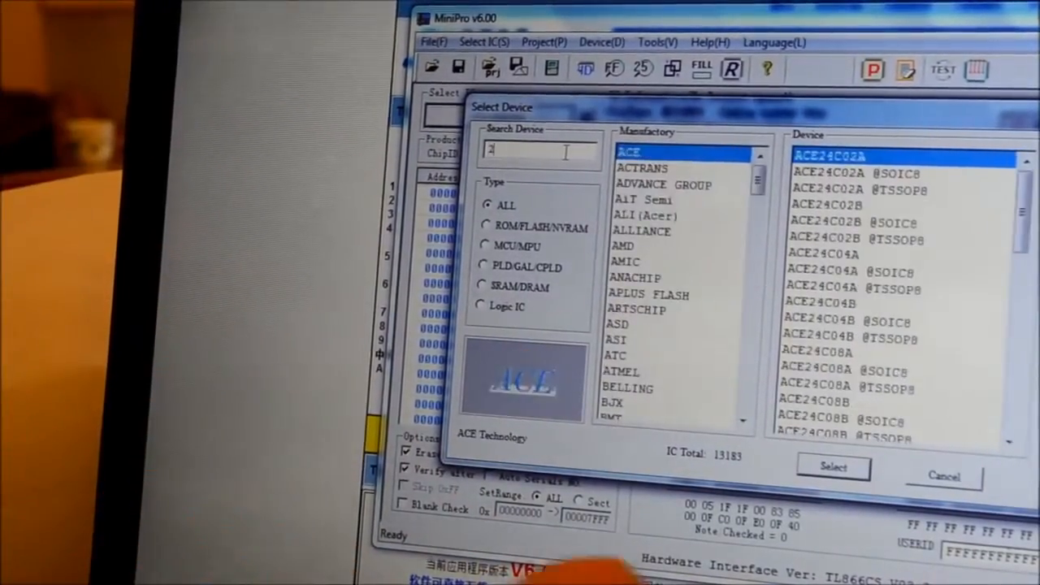
pyautogui.write('7C128')
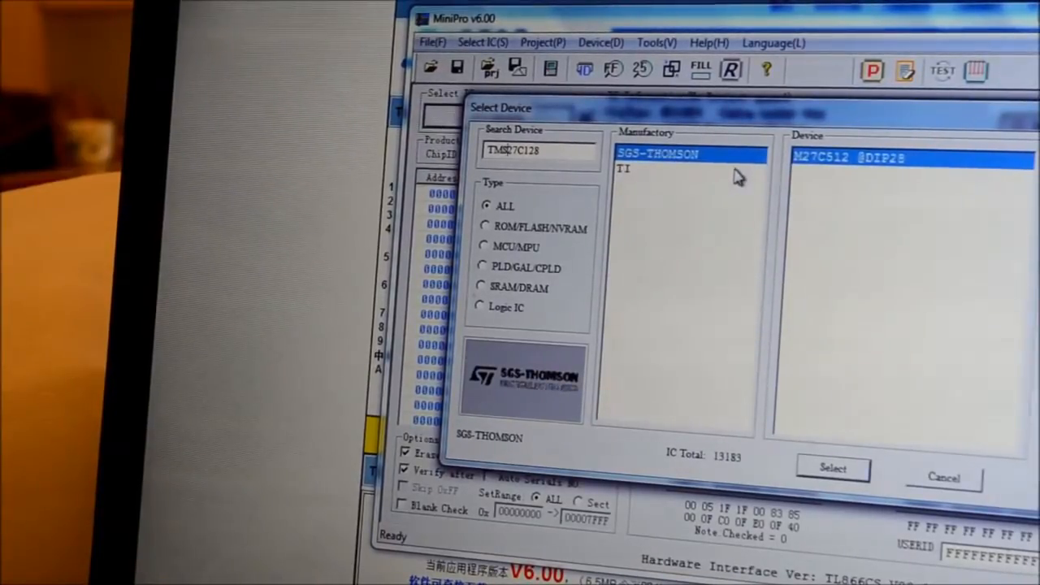
pyautogui.click(640, 169)
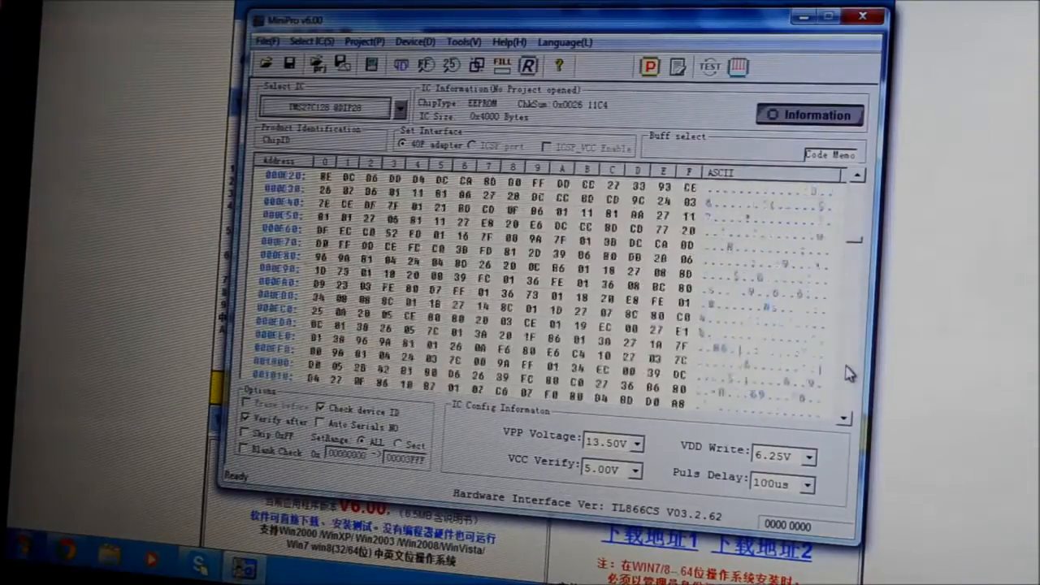
# Scroll through the TMS27C128 code buffer.
pyautogui.scroll(-3)
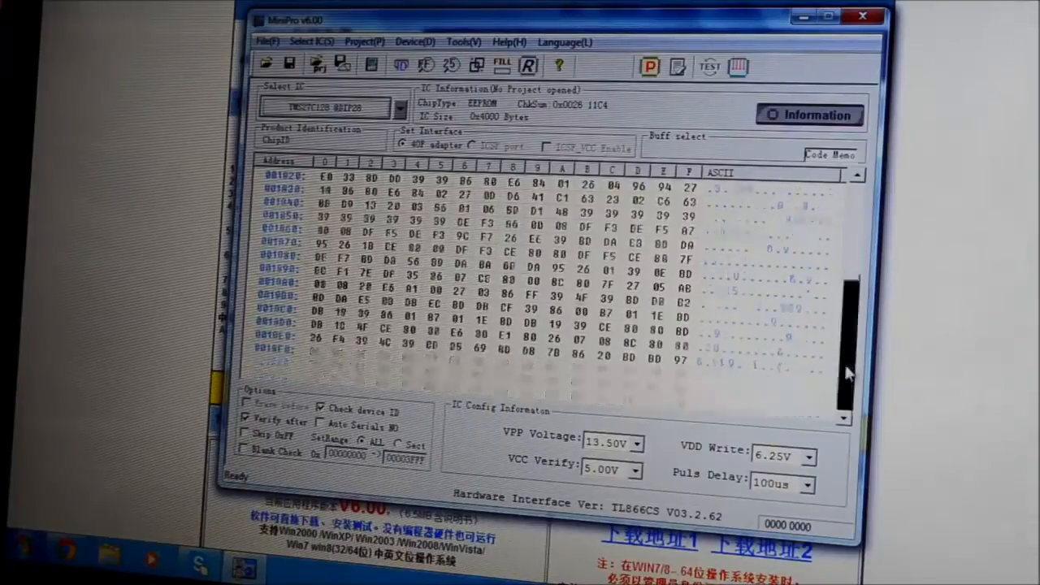
pyautogui.scroll(-3)
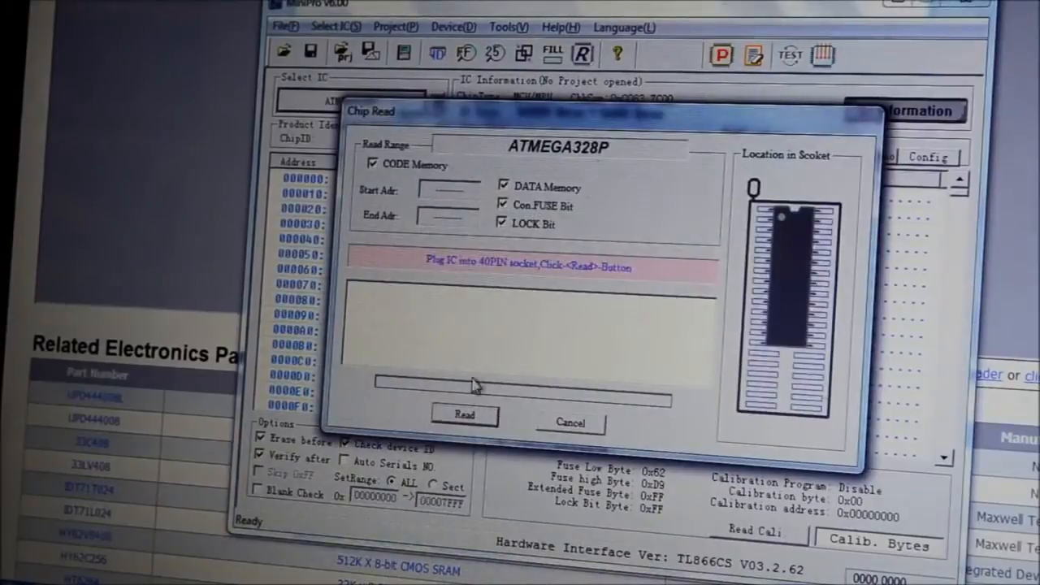
# Read the ATMEGA328P, close the finished read window, and scroll the buffer.
pyautogui.click(462, 415)
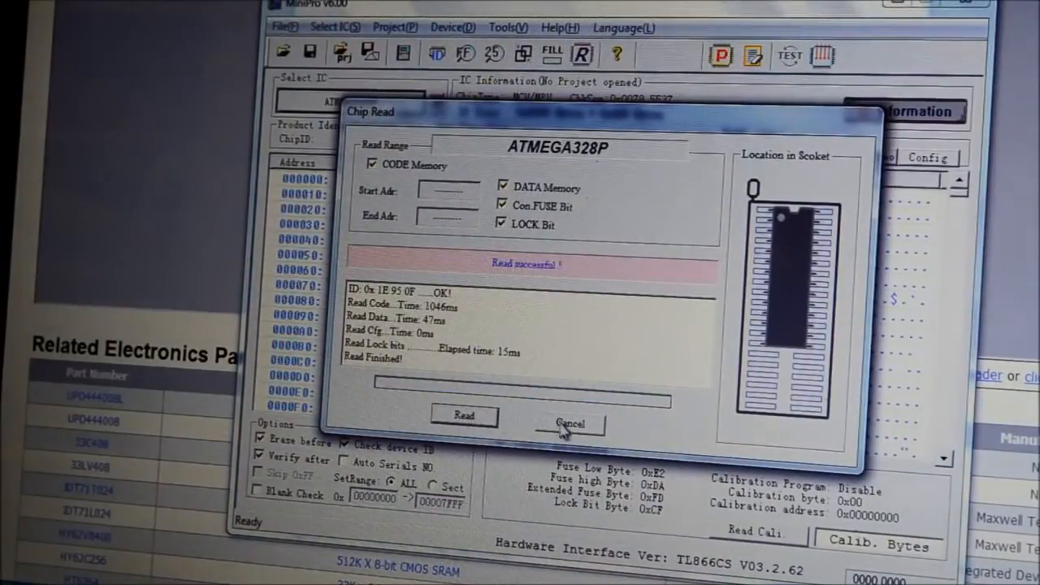
pyautogui.click(571, 419)
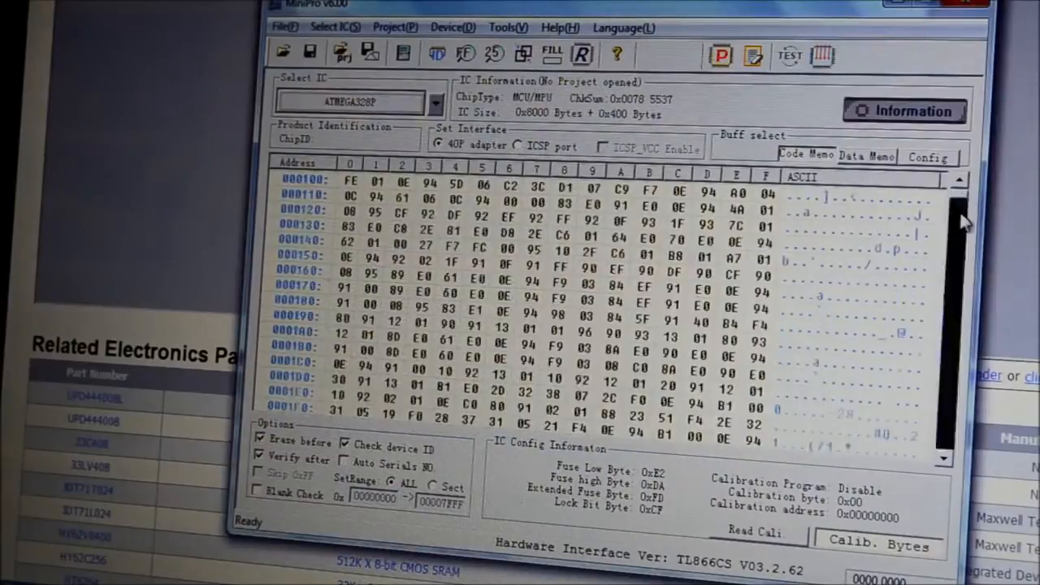
pyautogui.scroll(-3)
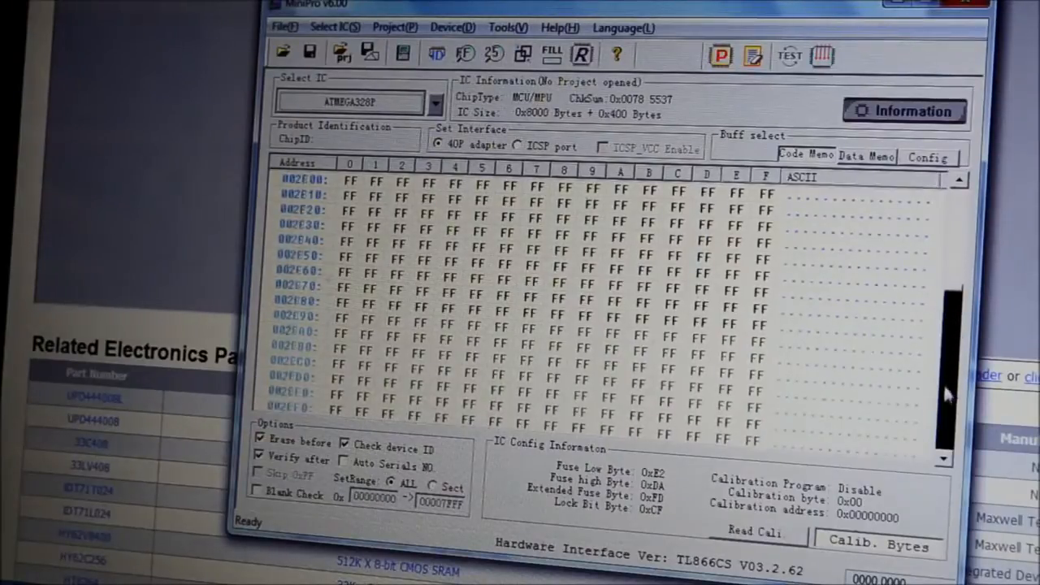
# Scroll the Code Memo hex data, then view the Config fuse and lock bits.
pyautogui.scroll(-3)
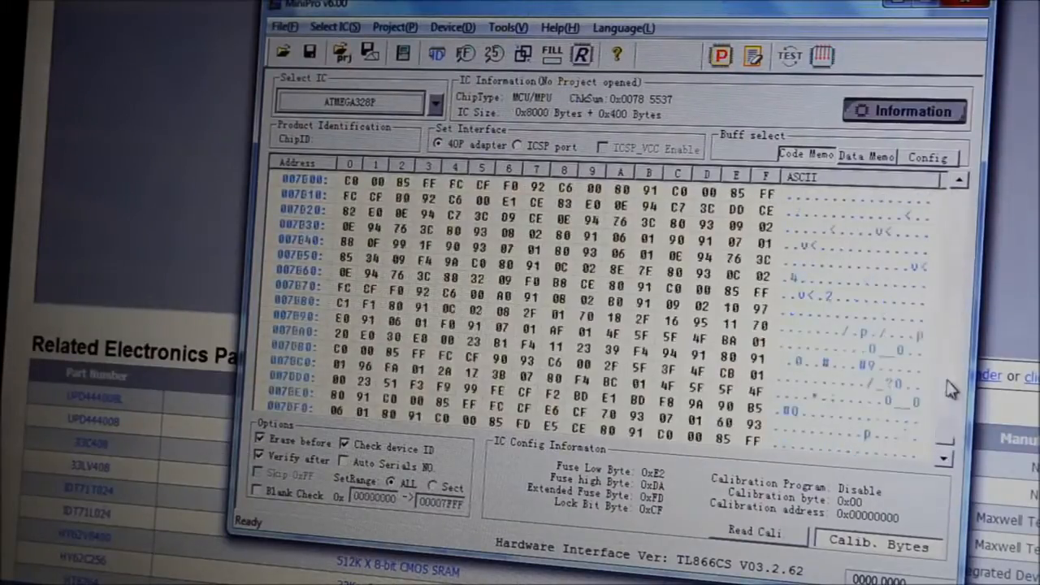
pyautogui.click(928, 155)
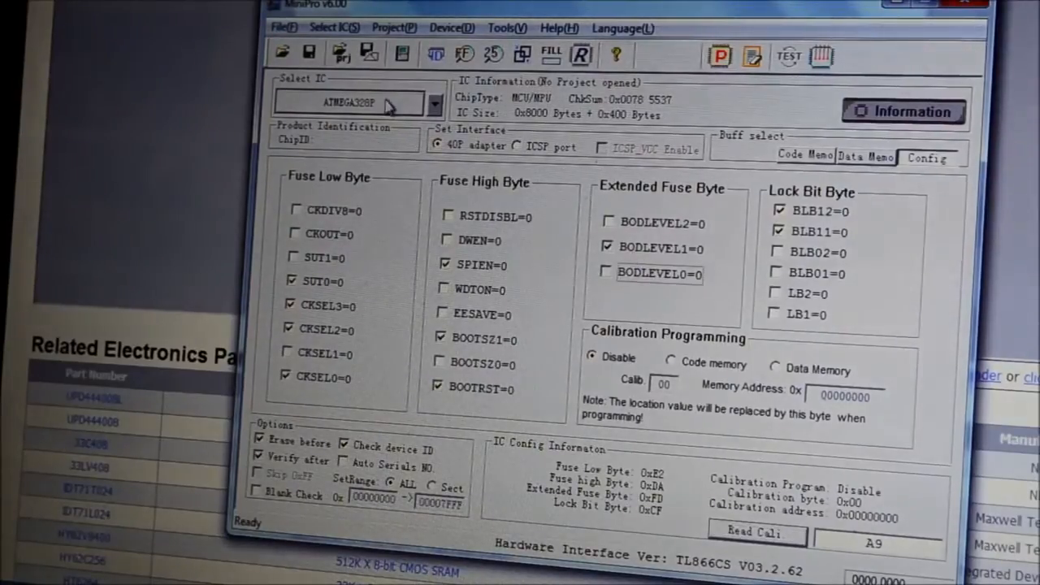
# Switch back to the Code Memo tab and scroll its hex data.
pyautogui.click(801, 155)
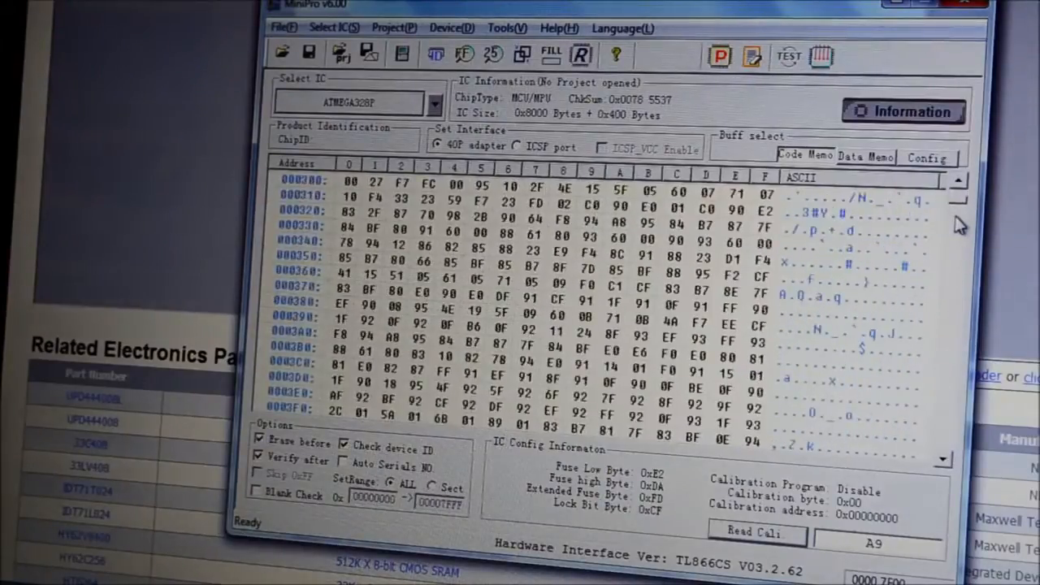
pyautogui.scroll(-3)
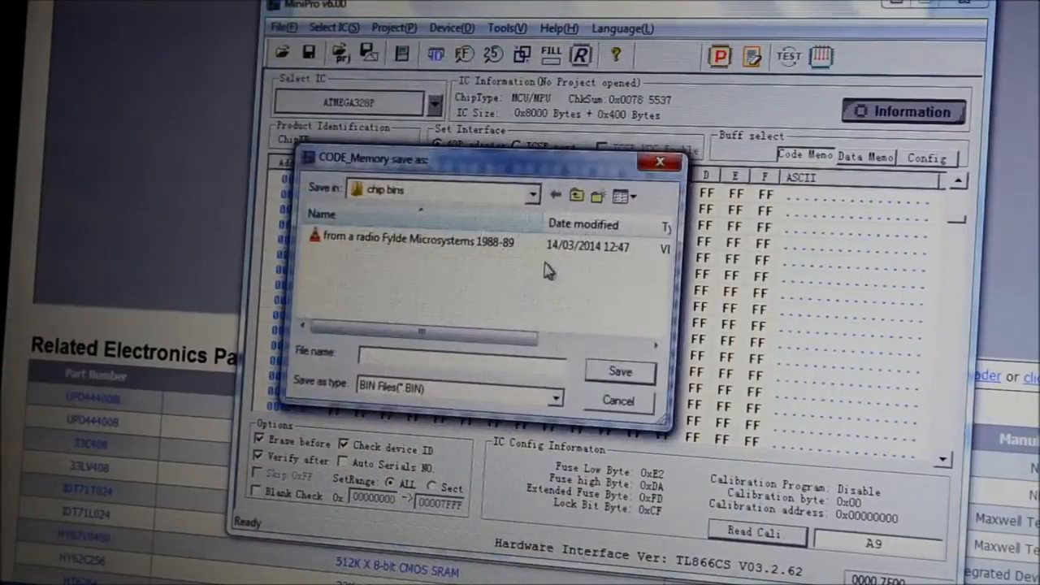
# Save the code as 'atmega328p light buzzer.BIN' and dismiss the saved notice.
pyautogui.write('atmega328p light buzz')
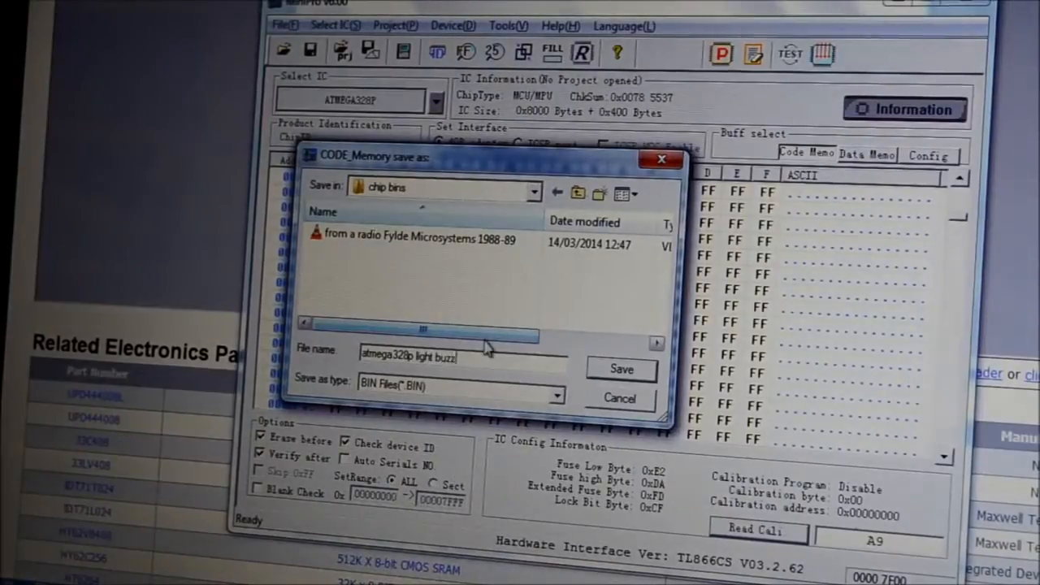
pyautogui.click(621, 369)
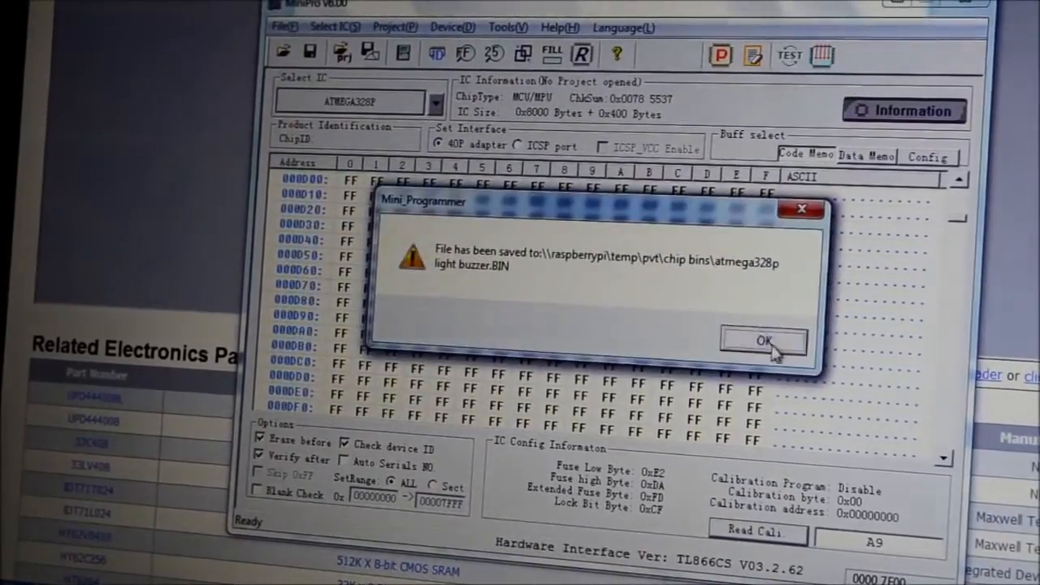
pyautogui.click(763, 341)
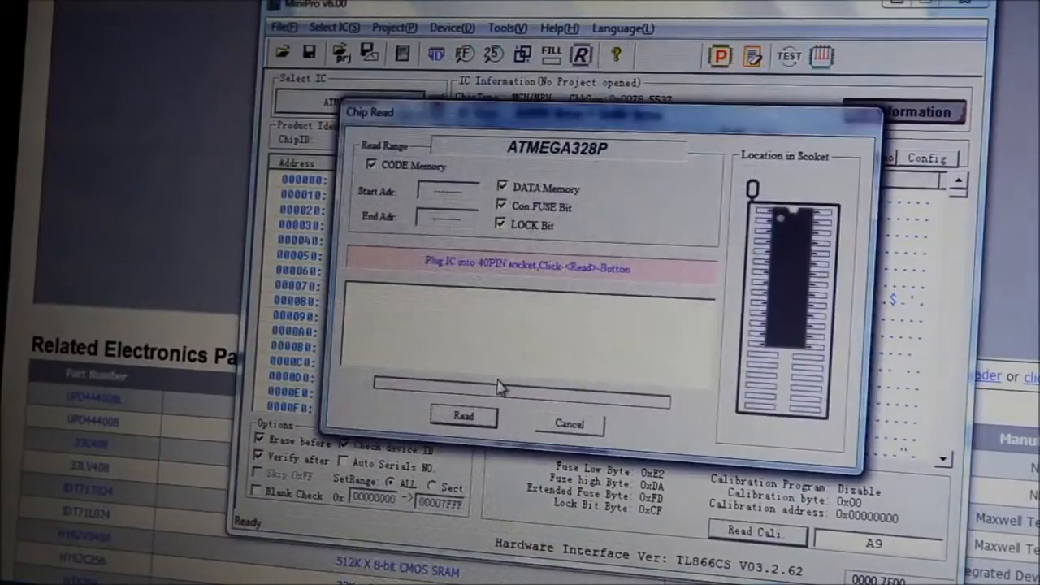
# Read the ATMEGA328P again and overwrite 'atmega328p light buzzer.BIN' with its code.
pyautogui.click(463, 416)
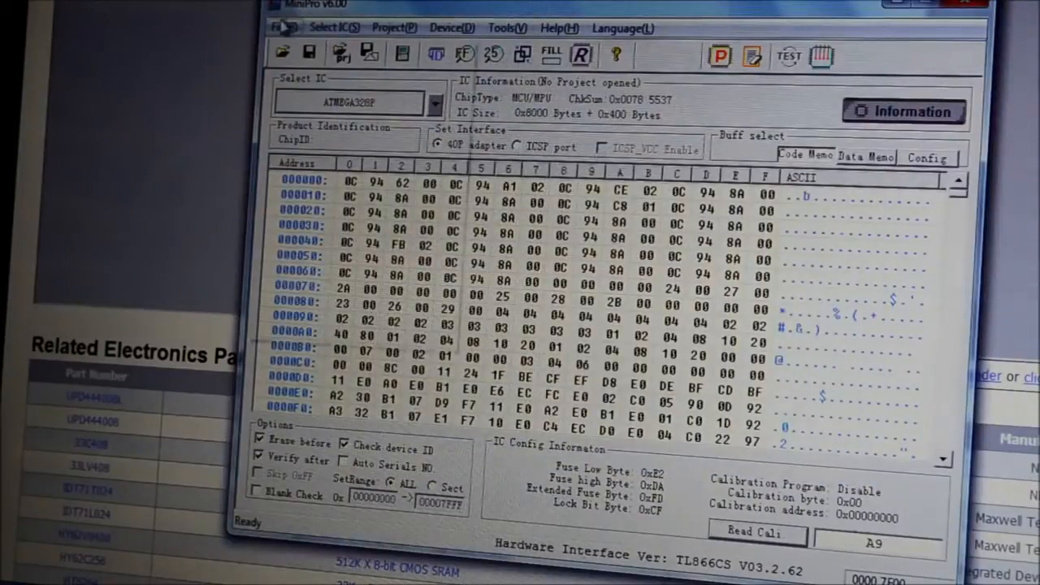
pyautogui.click(308, 53)
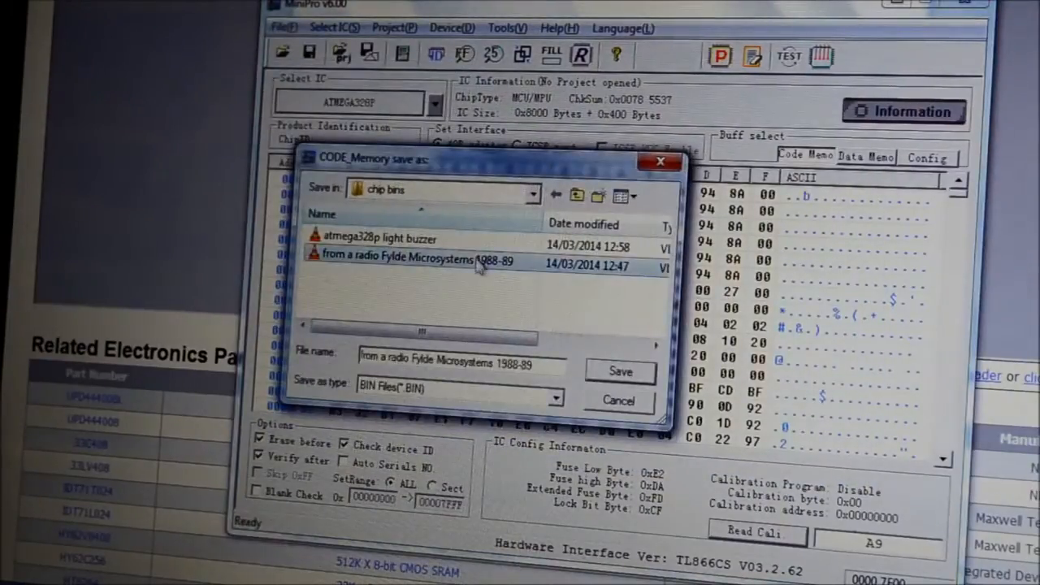
pyautogui.click(620, 370)
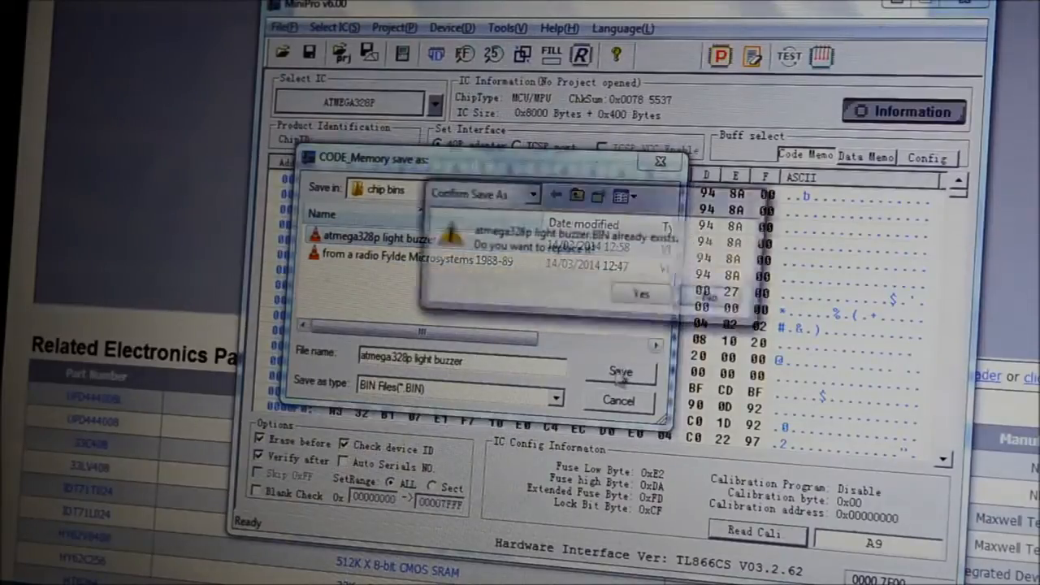
pyautogui.click(635, 293)
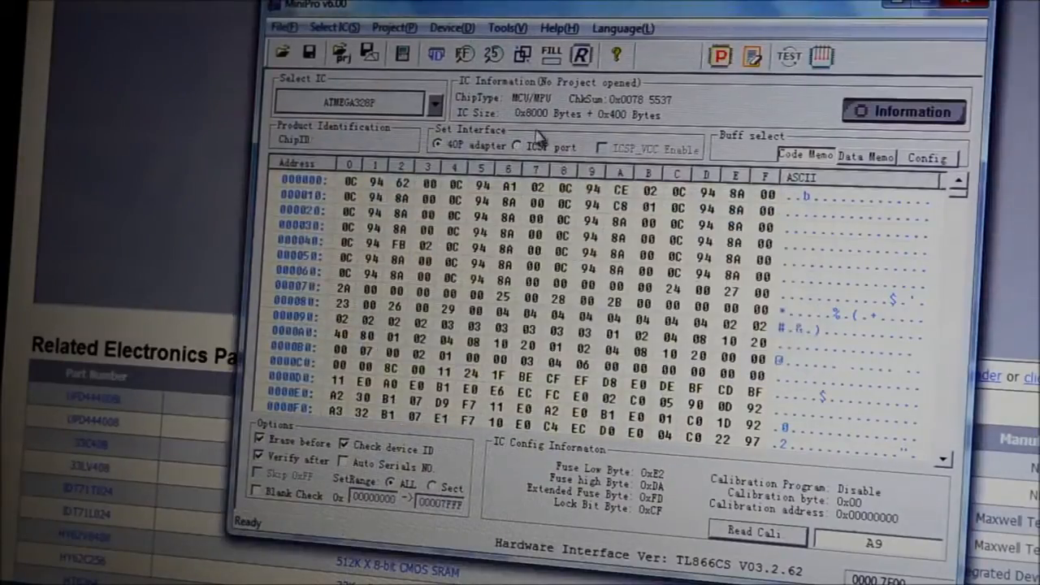
pyautogui.moveTo(751, 56)
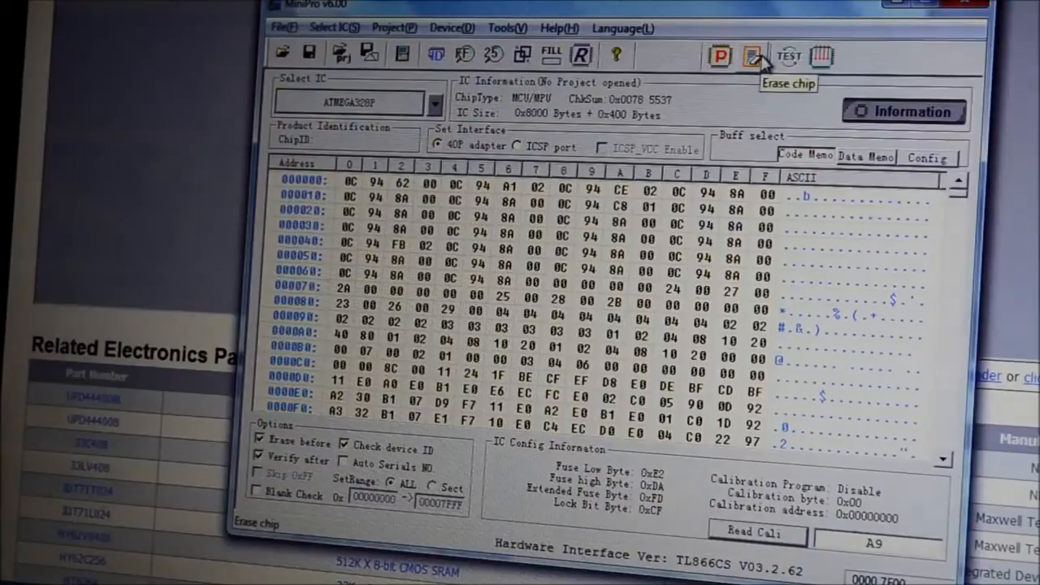
# Erase the ATMEGA328P chip from the Erase chip tool.
pyautogui.click(746, 55)
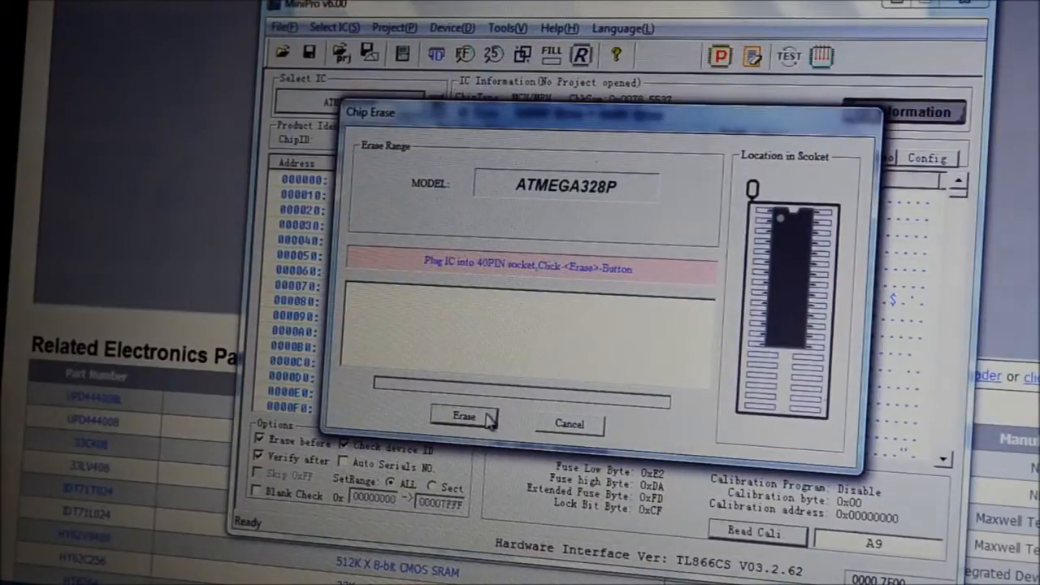
pyautogui.click(463, 418)
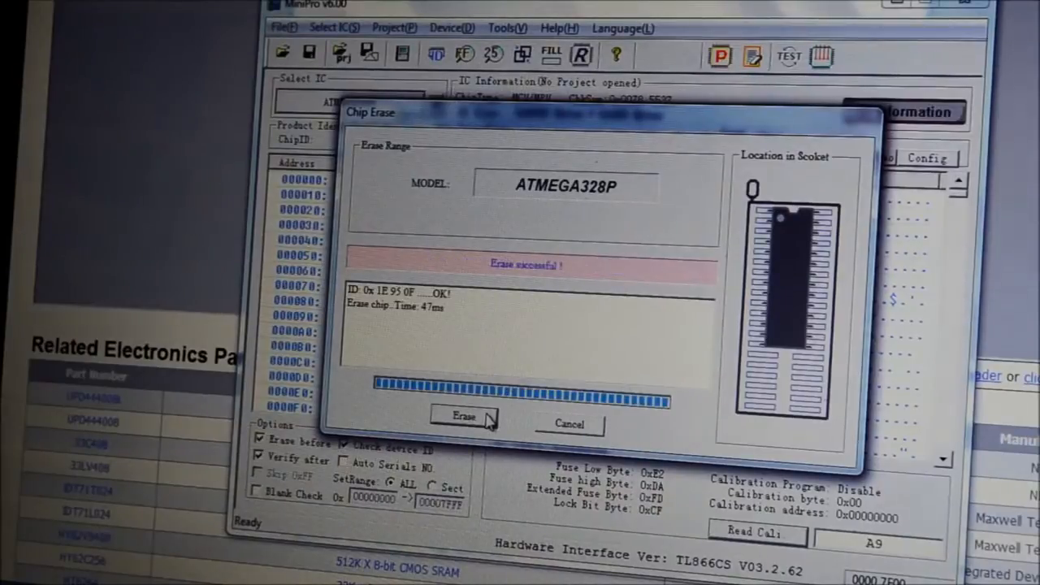
pyautogui.click(467, 416)
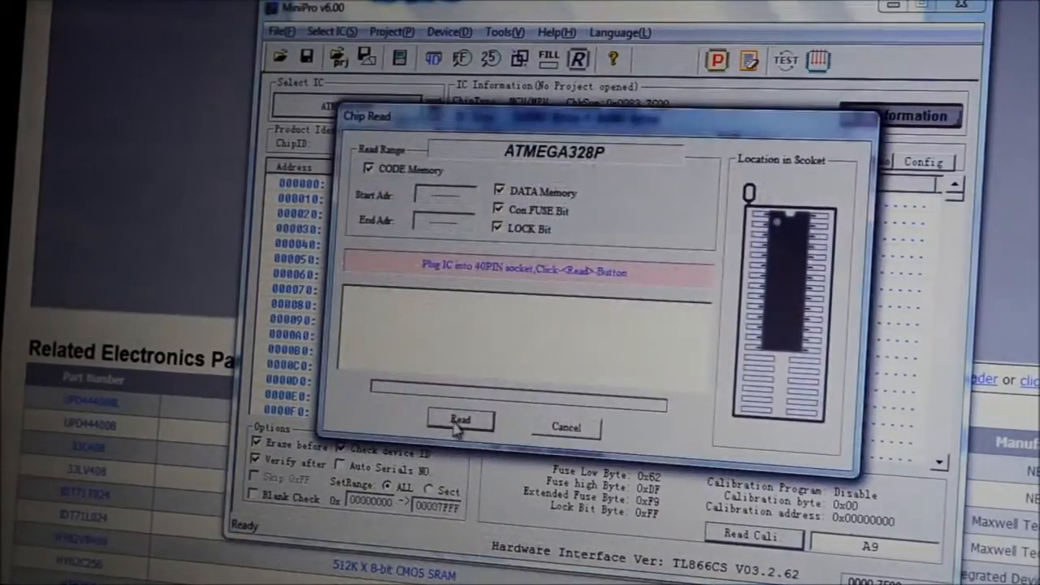
# Read the erased ATMEGA328P to confirm the buffer is all FF bytes.
pyautogui.click(458, 420)
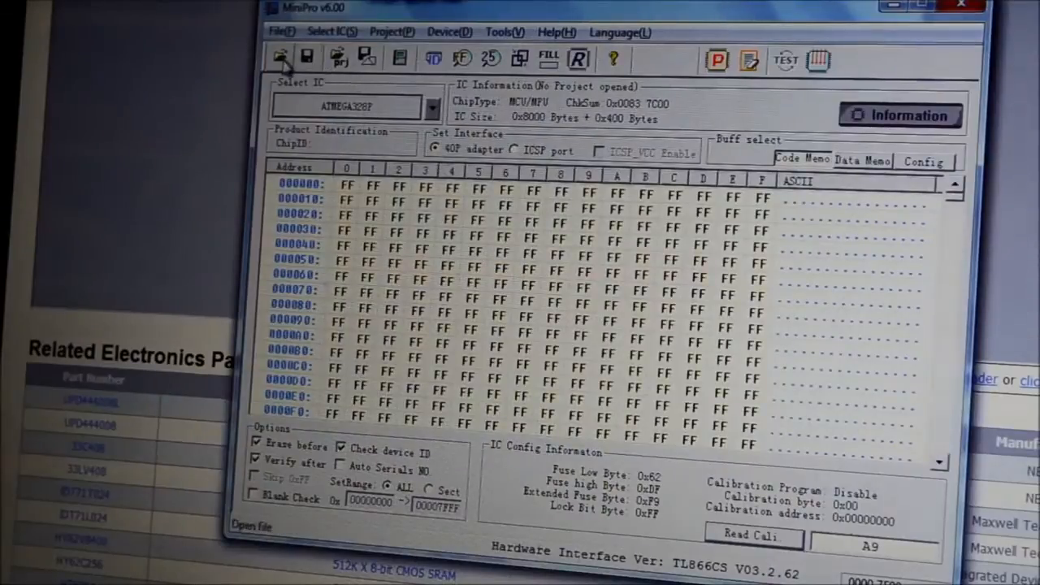
# Load the saved BIN into code memory and program it onto the ATMEGA328P.
pyautogui.click(283, 54)
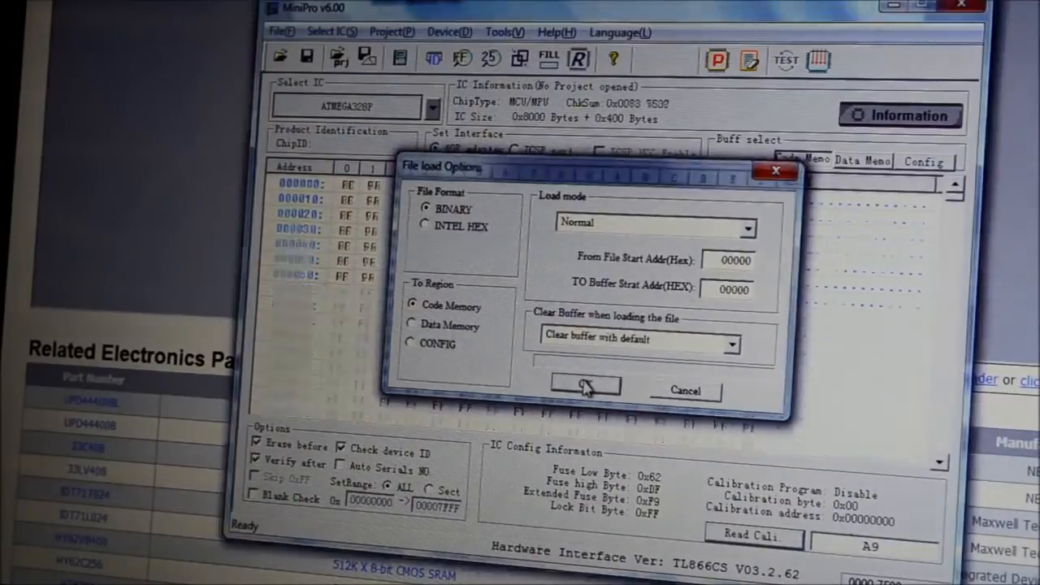
pyautogui.click(585, 387)
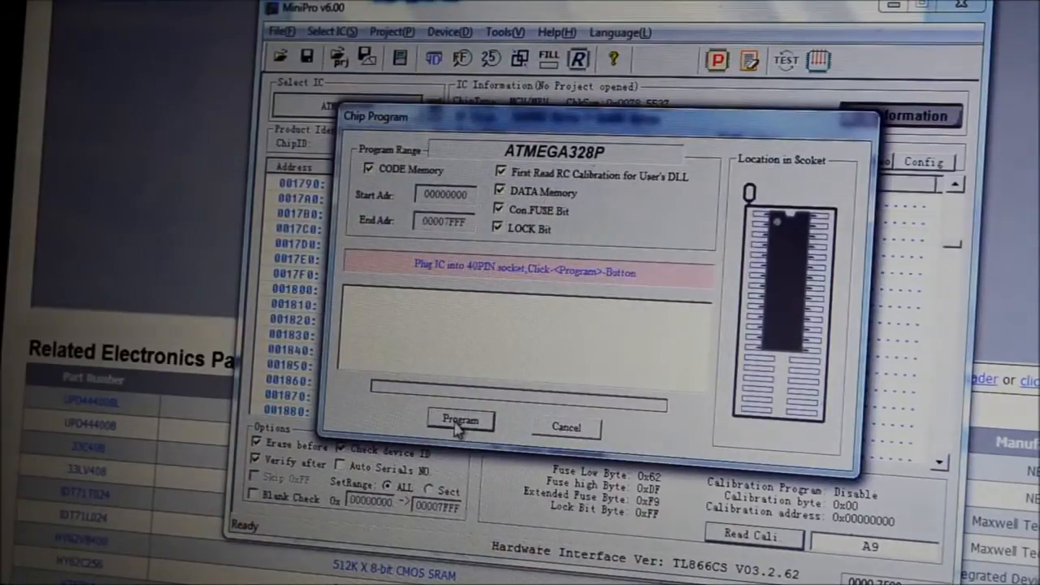
pyautogui.click(461, 421)
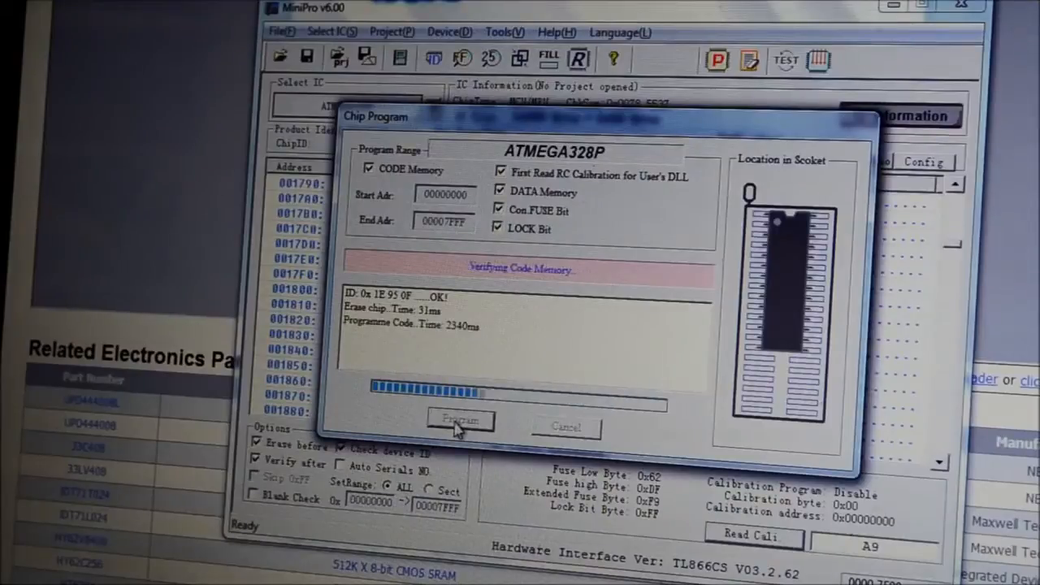